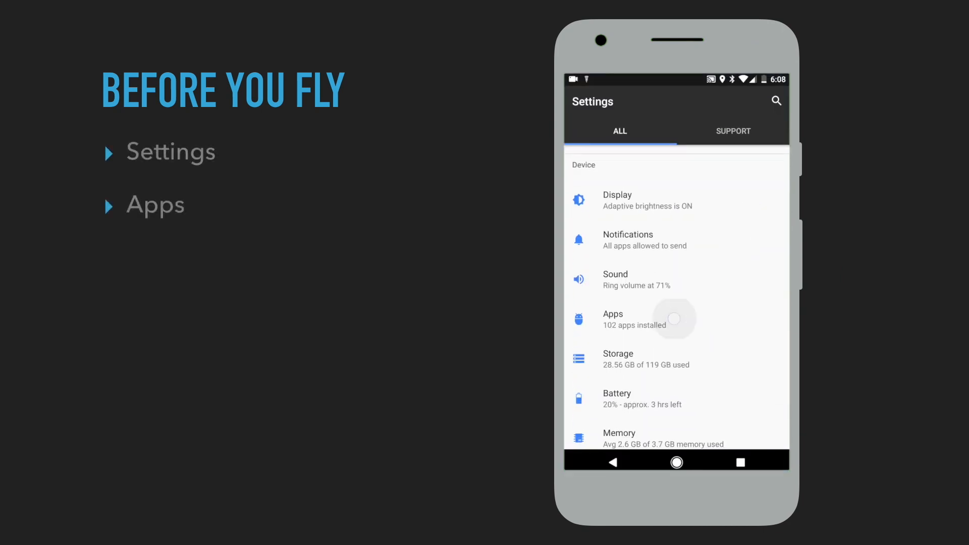
Reach DJI GO 4's 'Open by default' settings in Android Apps and clear its defaults
{"action": "left_click", "coordinate": [613, 319]}
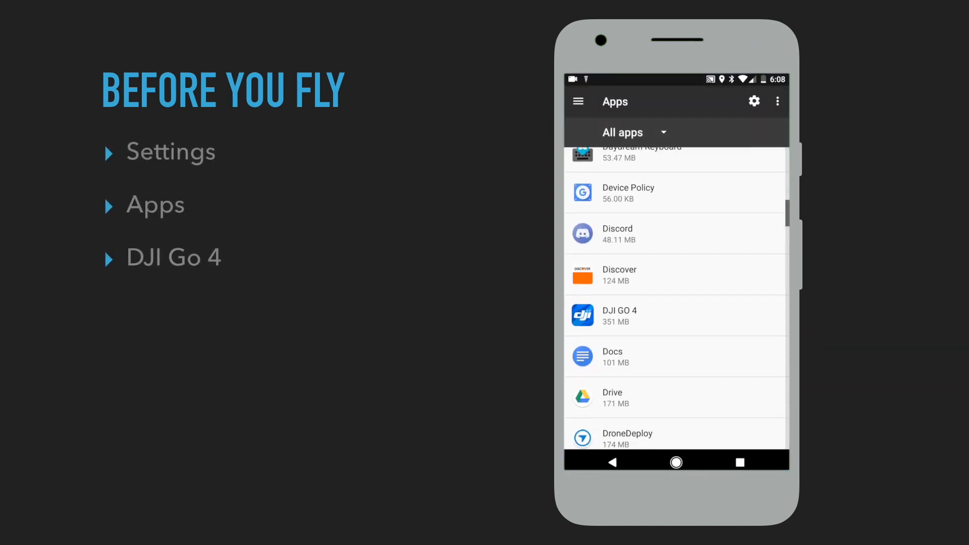
{"action": "left_click", "coordinate": [618, 315]}
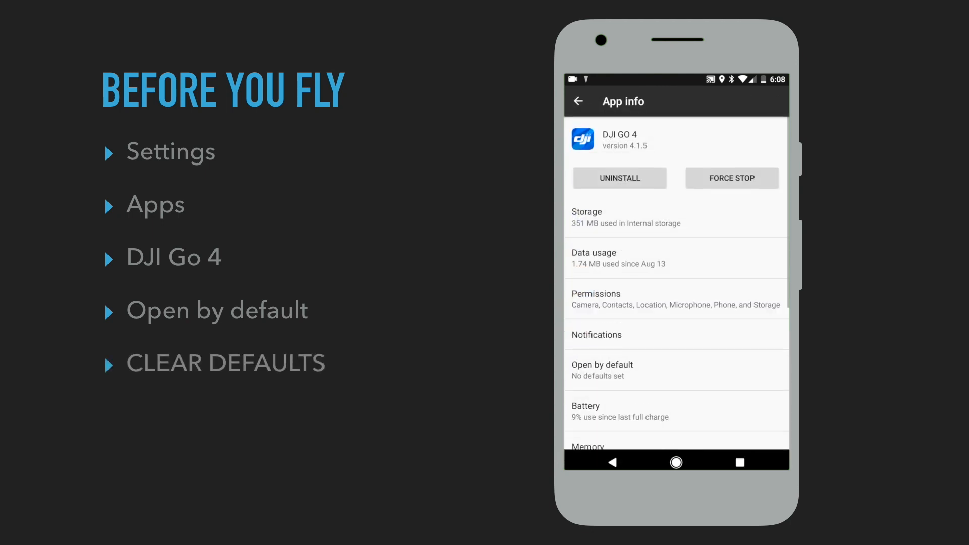
{"action": "left_click", "coordinate": [676, 370]}
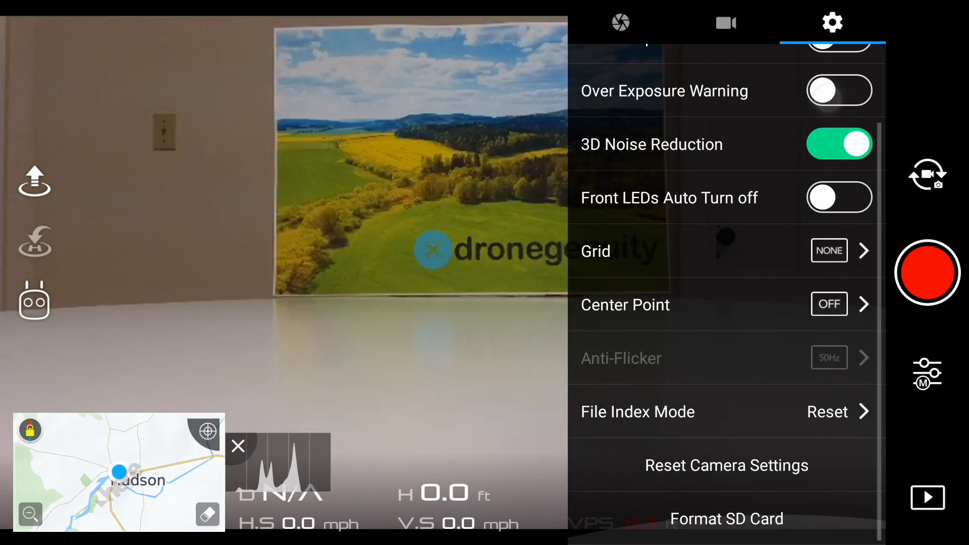
Bring up the camera settings panel in DJI GO 4's camera view
{"action": "left_click", "coordinate": [726, 519]}
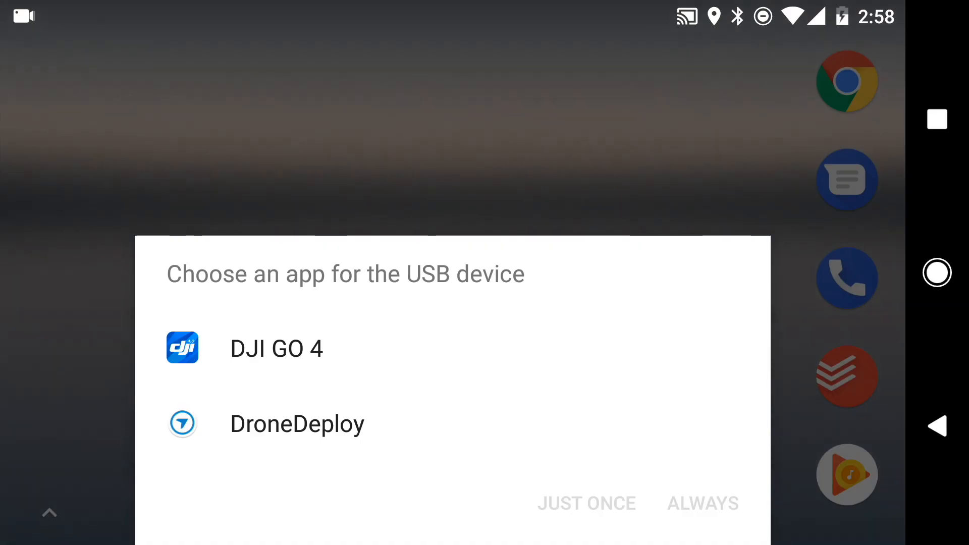
Bring up the 'Choose an app for the USB device' dialog listing DJI GO 4 and DroneDeploy
{"action": "left_click", "coordinate": [277, 348]}
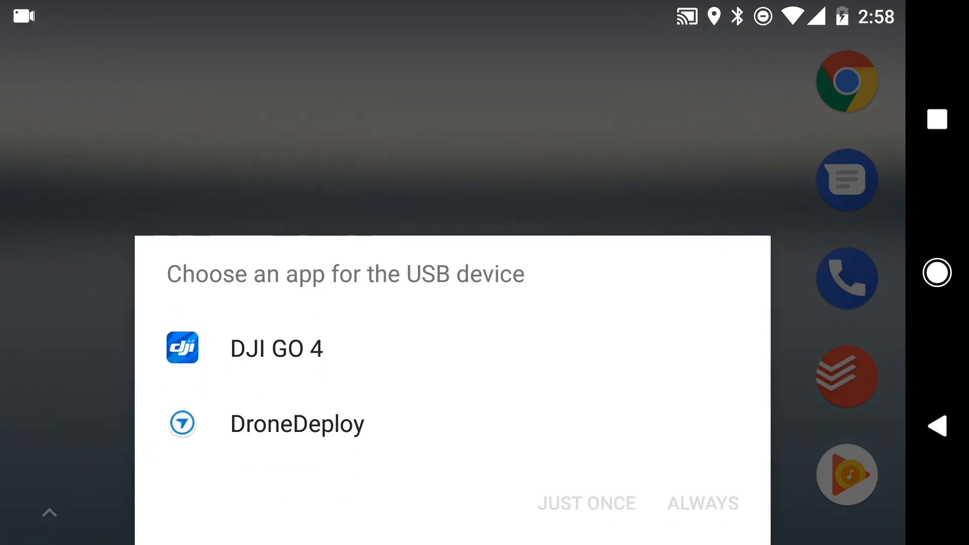
Review the Aircraft Status list in DJI GO 4, including the poor radio channel quality warning
{"action": "left_click", "coordinate": [277, 348]}
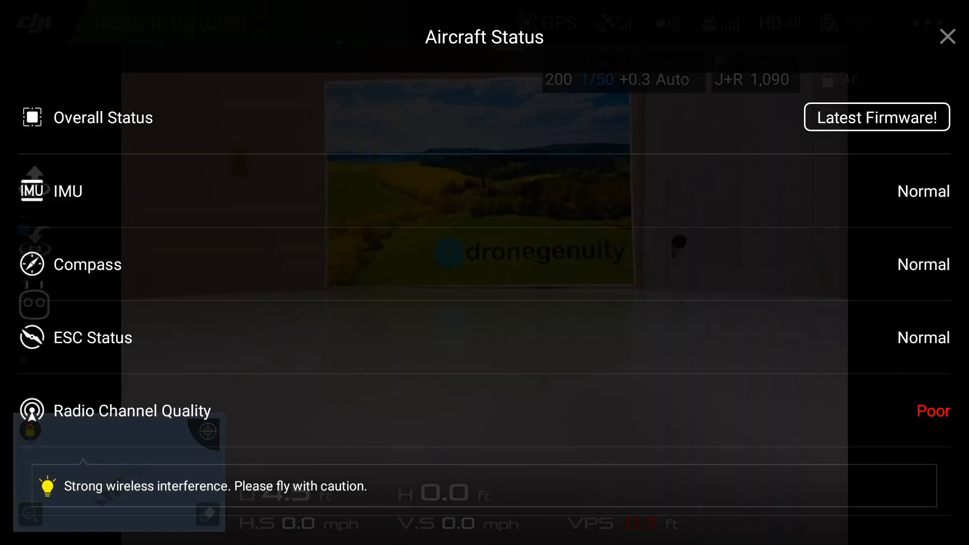
{"action": "left_click", "coordinate": [947, 36]}
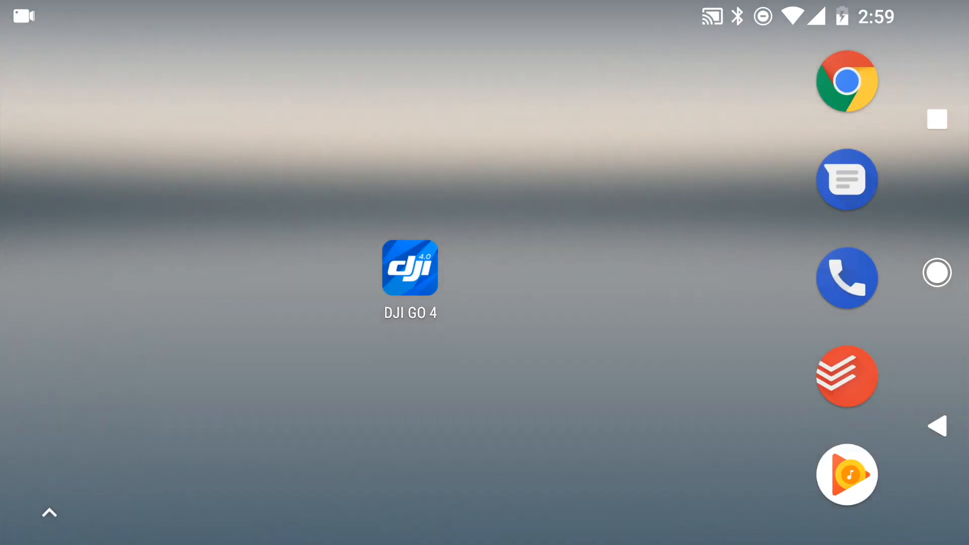
Exit DJI GO 4 and return to the Android home screen
{"action": "left_click", "coordinate": [410, 267]}
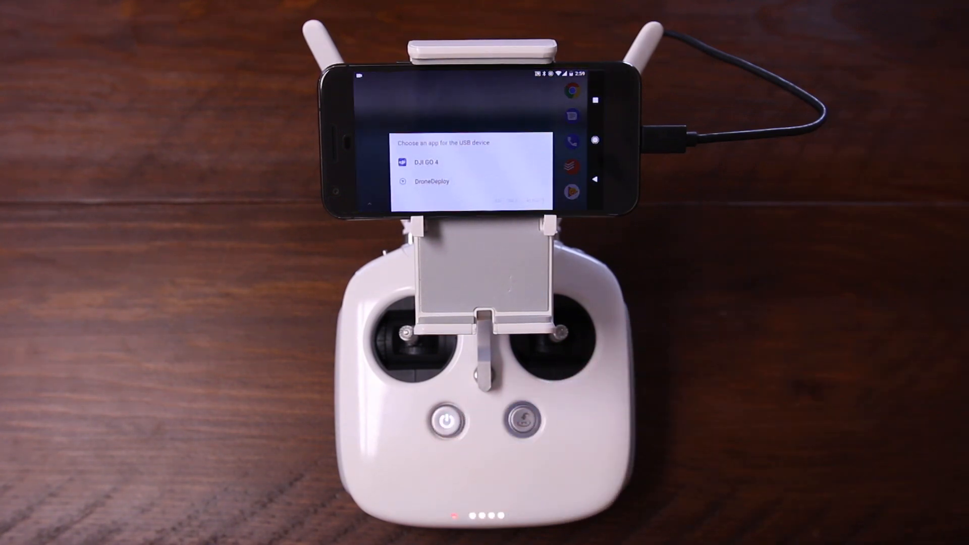
Choose DroneDeploy as the app handling the controller's USB connection and confirm it
{"action": "left_click", "coordinate": [431, 181]}
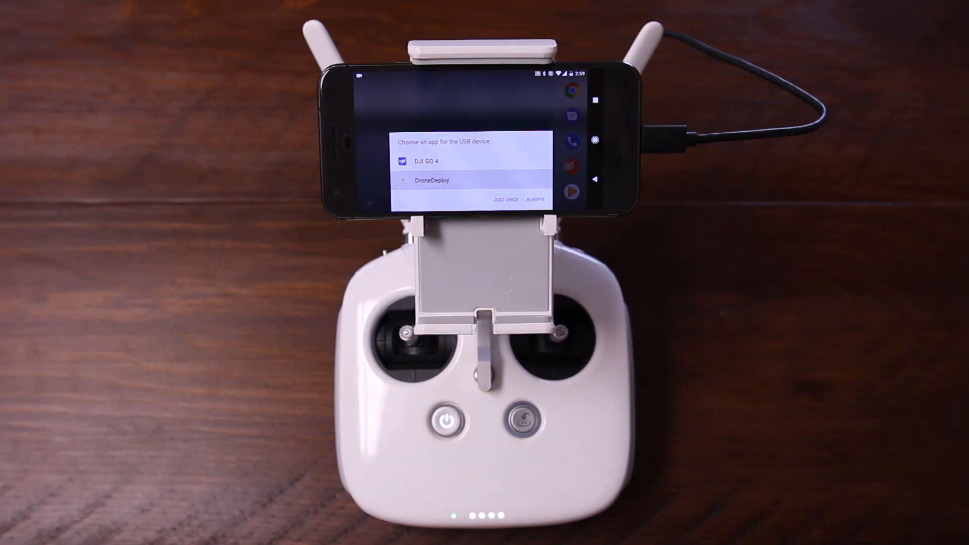
{"action": "left_click", "coordinate": [434, 181]}
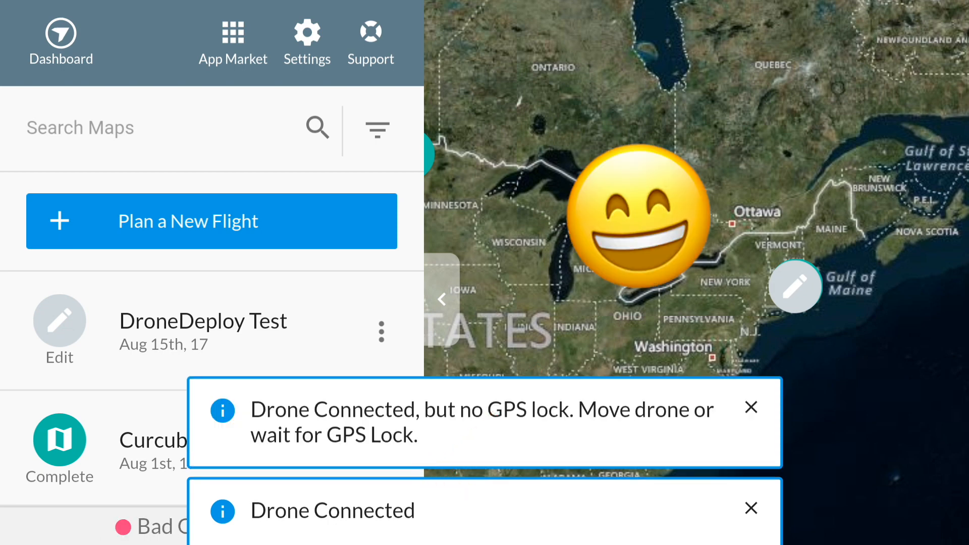
Run the flight plan's safety checklist to all green and attempt to start the mission
{"action": "left_click", "coordinate": [212, 221]}
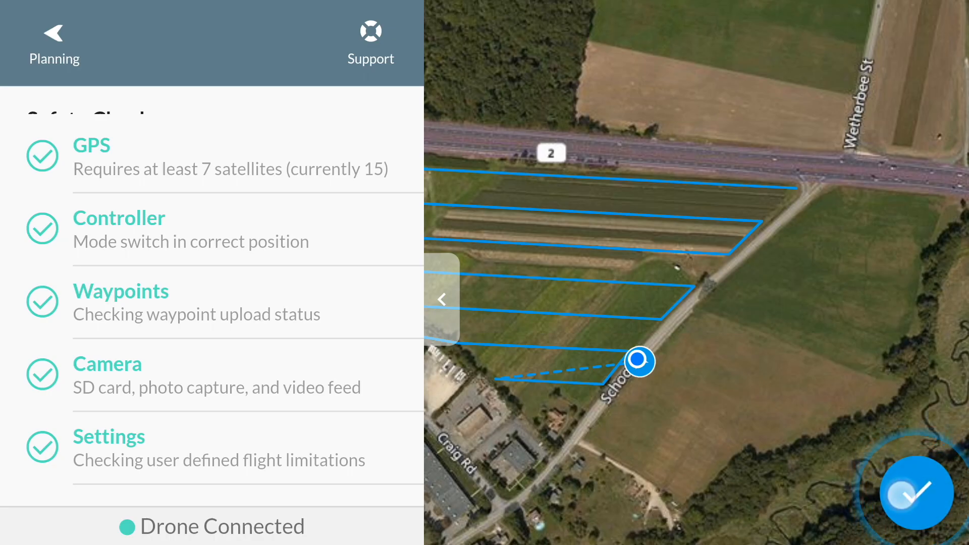
{"action": "left_click", "coordinate": [917, 495]}
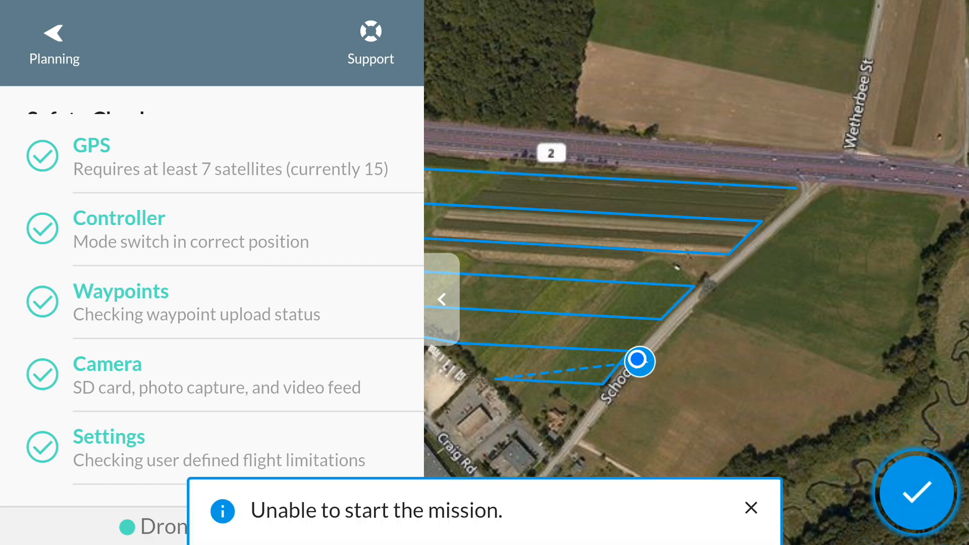
{"action": "left_click", "coordinate": [917, 492]}
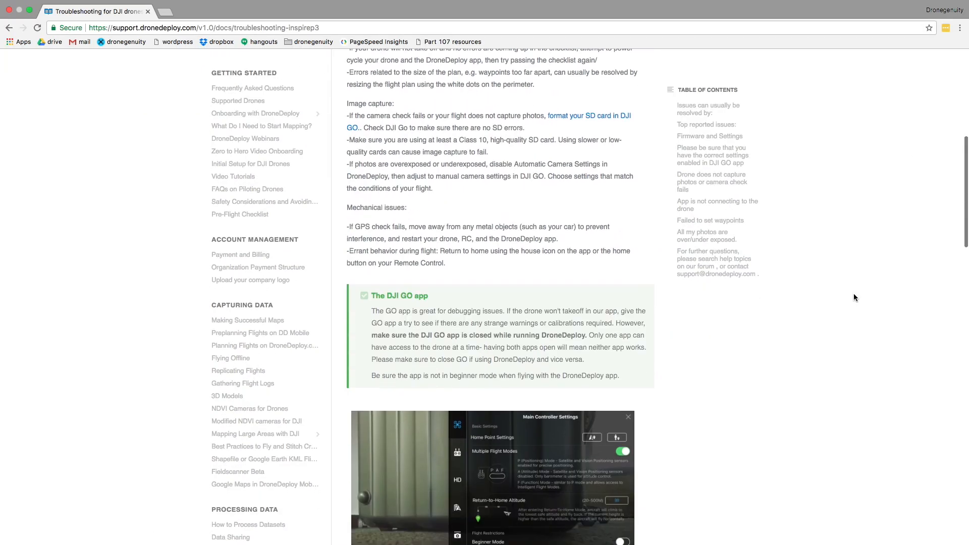
{"action": "scroll", "scroll_direction": "down", "scroll_amount": 3}
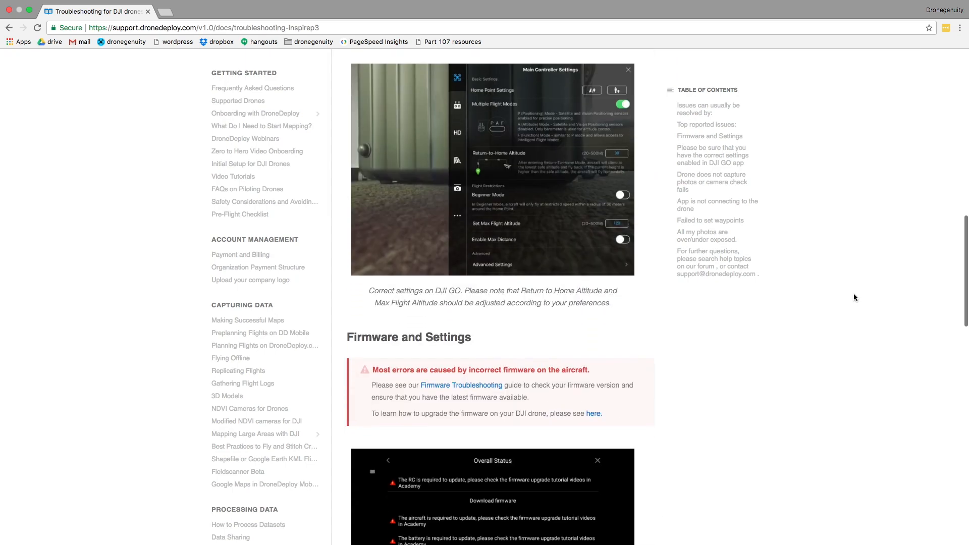